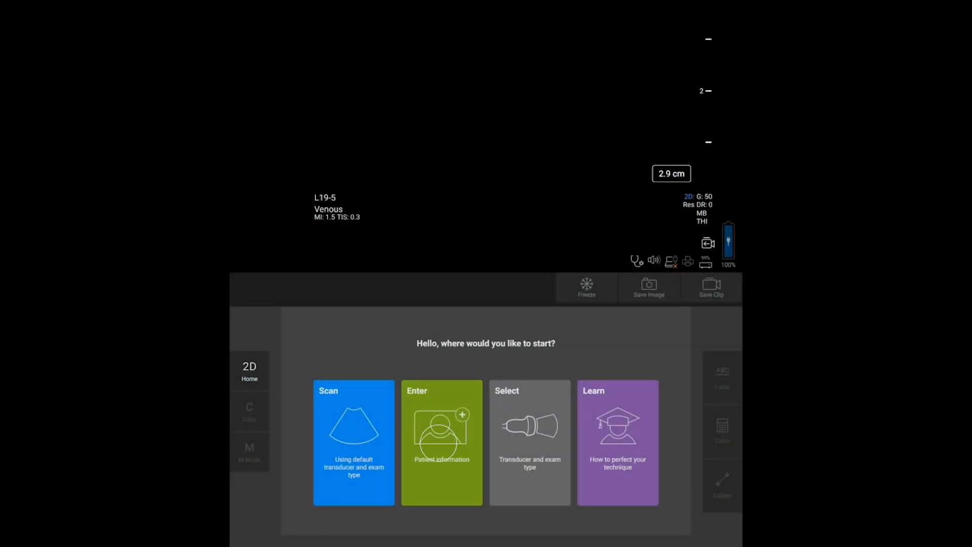
left_click(441, 442)
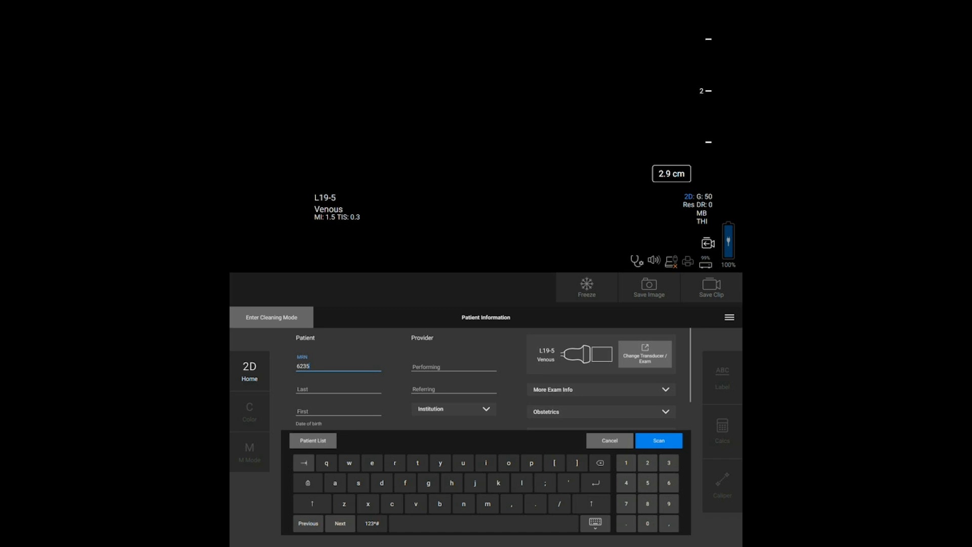
type("Sonosi")
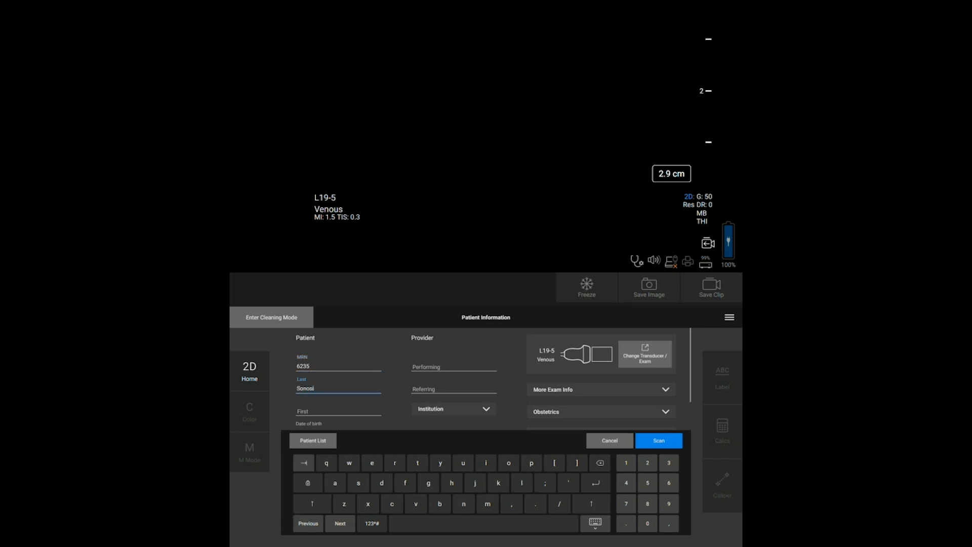
left_click(609, 440)
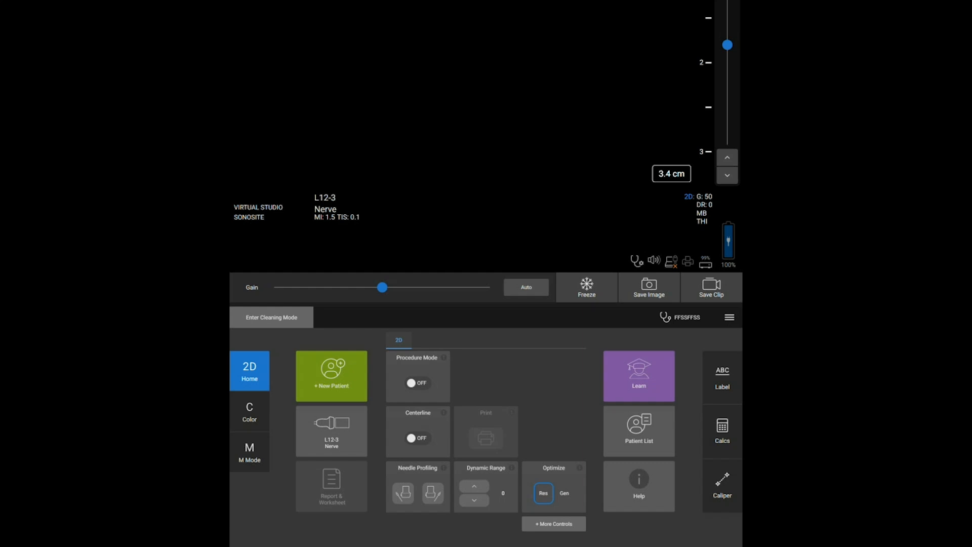
Create a new patient record with last name SMITH and first name JOHN
left_click(331, 376)
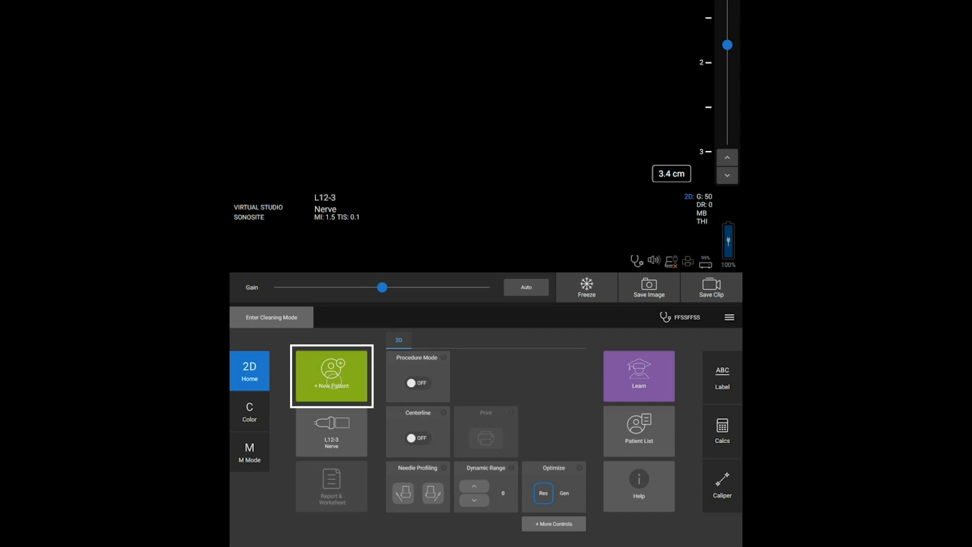
left_click(332, 376)
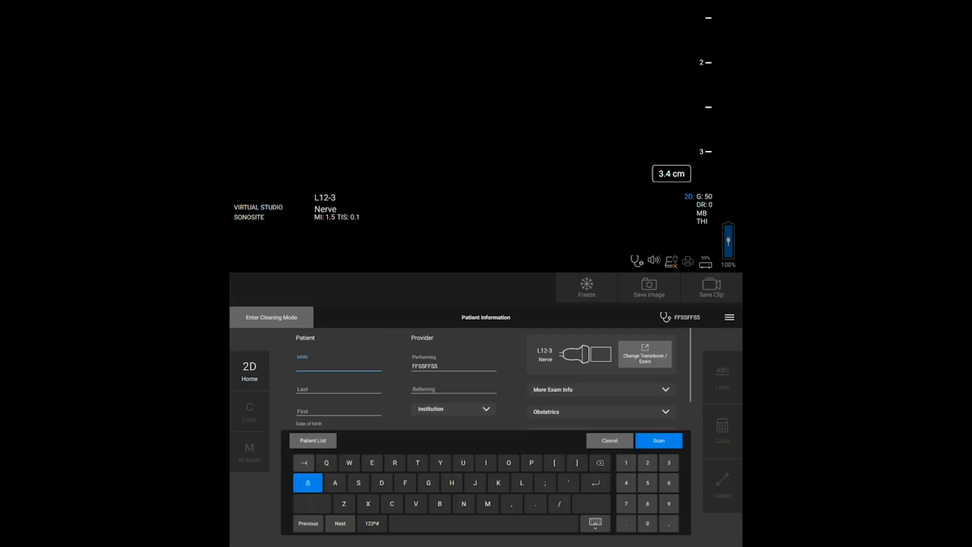
type("J")
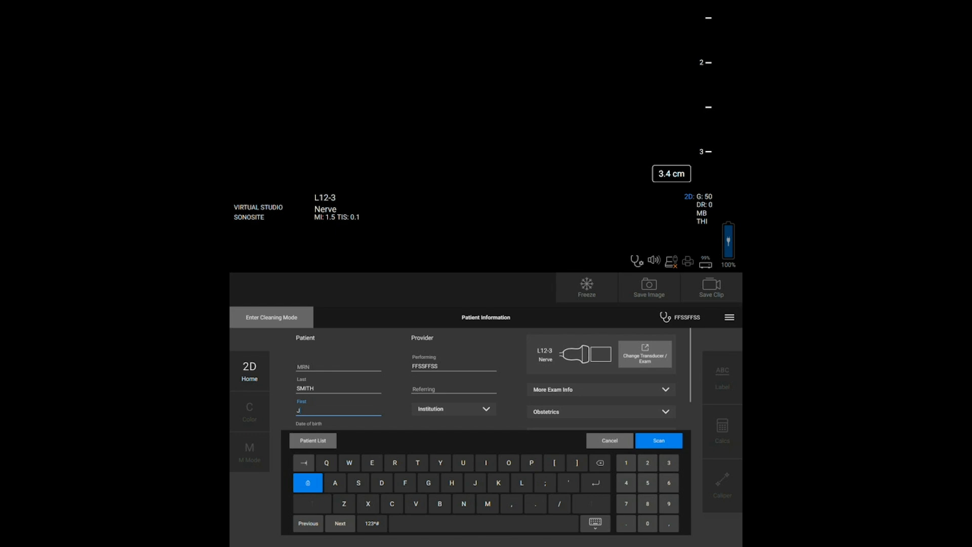
type("OHN")
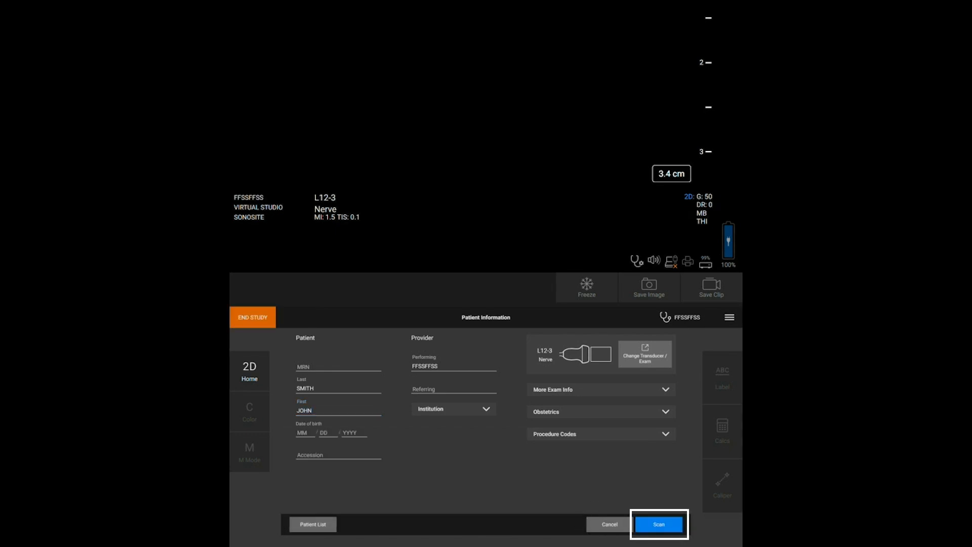
Finish patient entry and start live 2D carotid scanning for JOHN SMITH
left_click(659, 524)
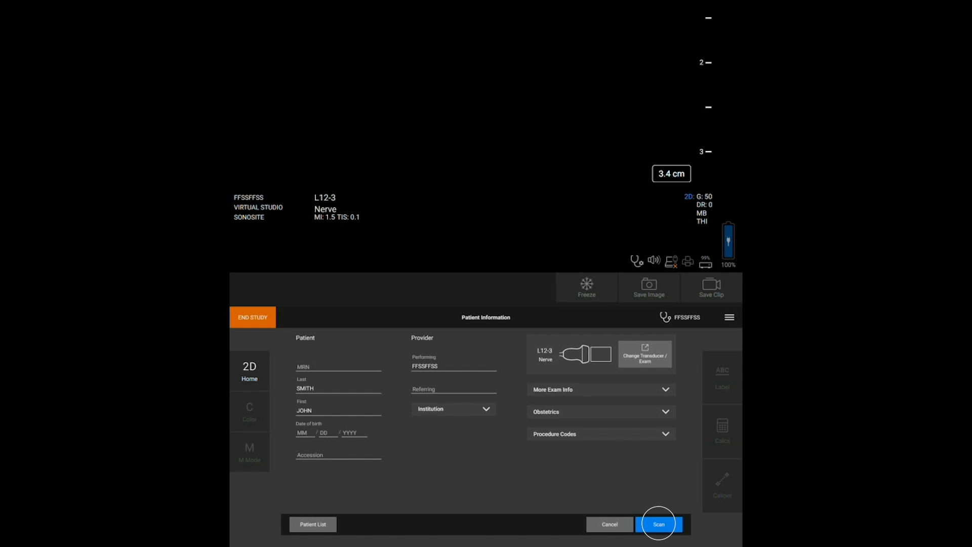
left_click(659, 524)
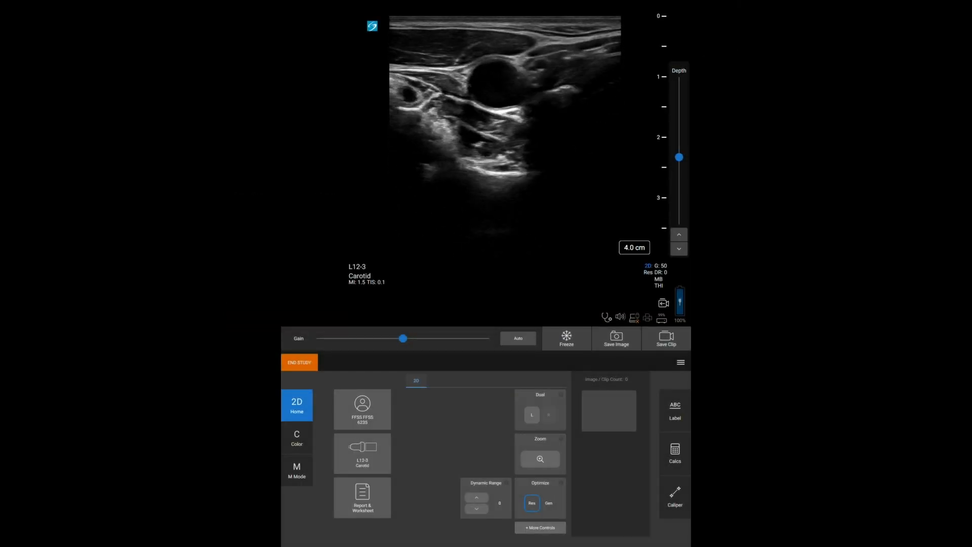
left_click(616, 340)
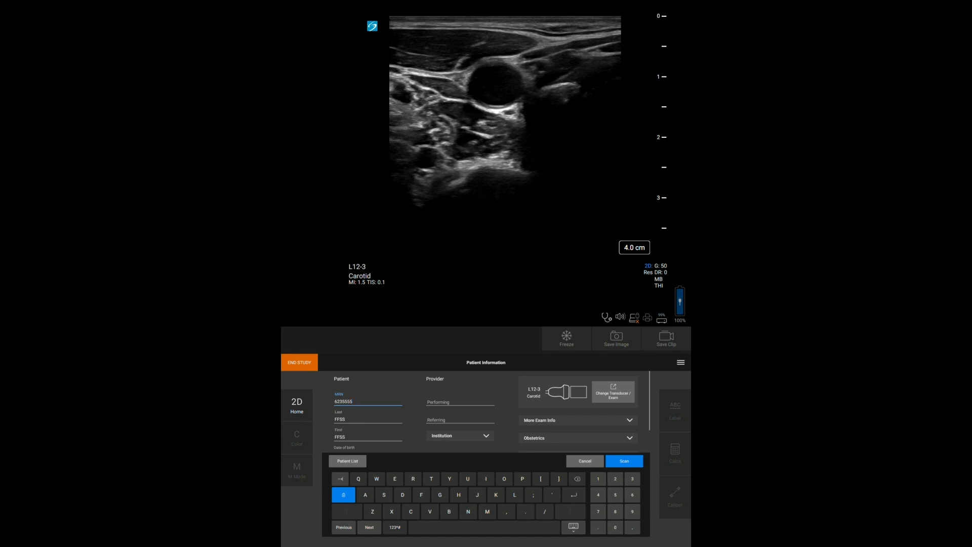
Change the last name to FFSS FFSS and choose Modify to update the current patient
left_click(625, 461)
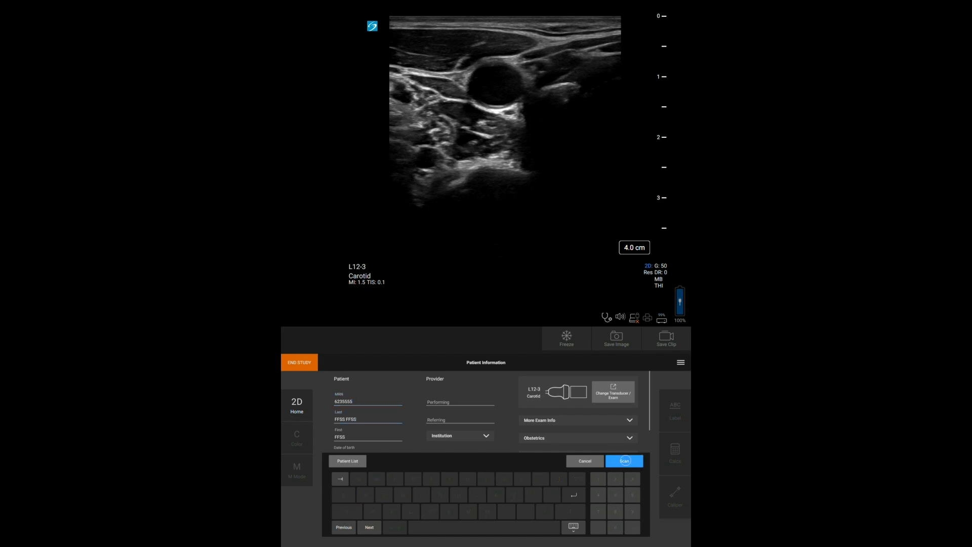
left_click(624, 461)
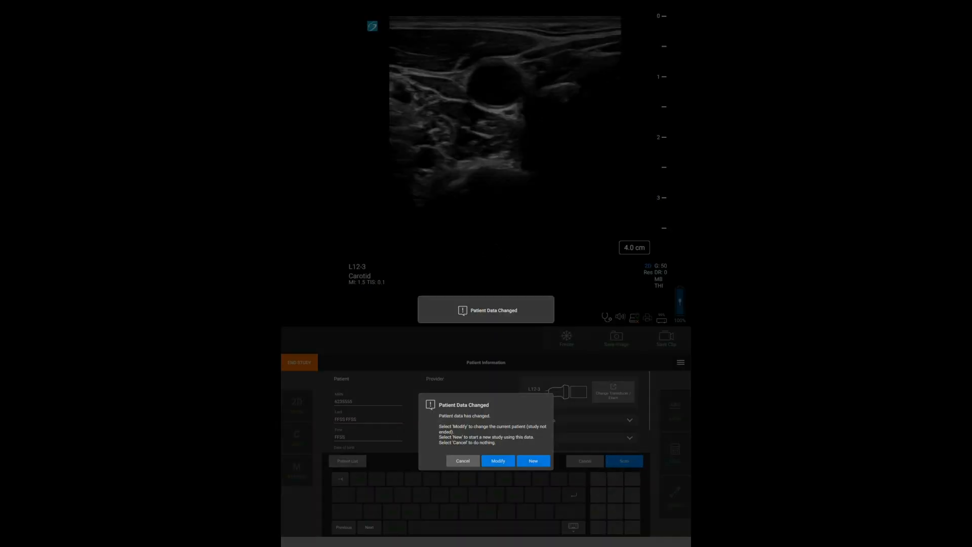
left_click(533, 461)
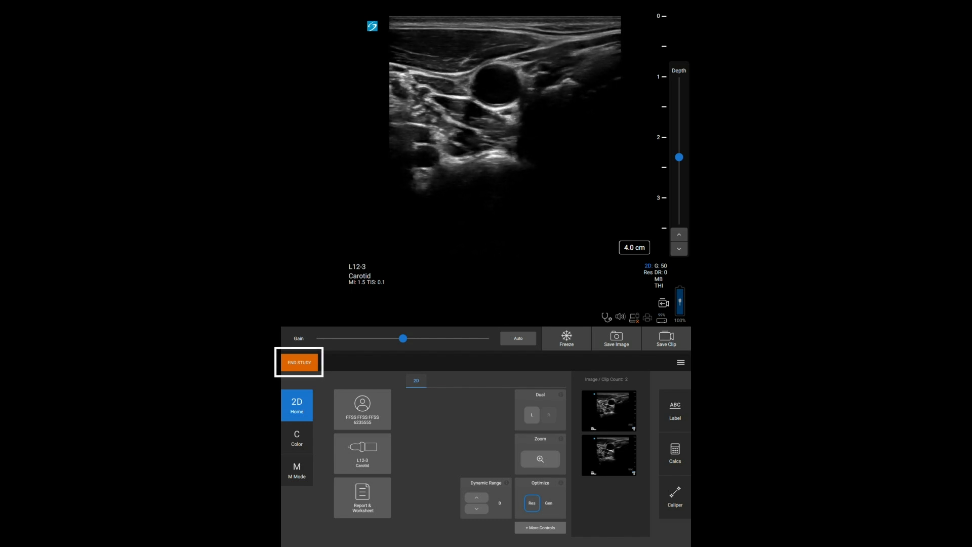
End the current study and confirm Yes, returning to the startup screen
left_click(299, 362)
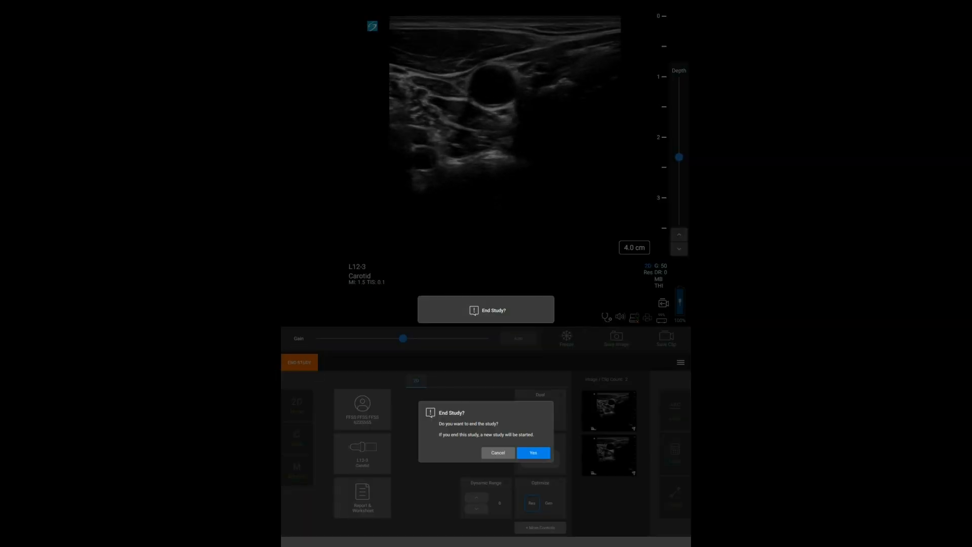
left_click(532, 453)
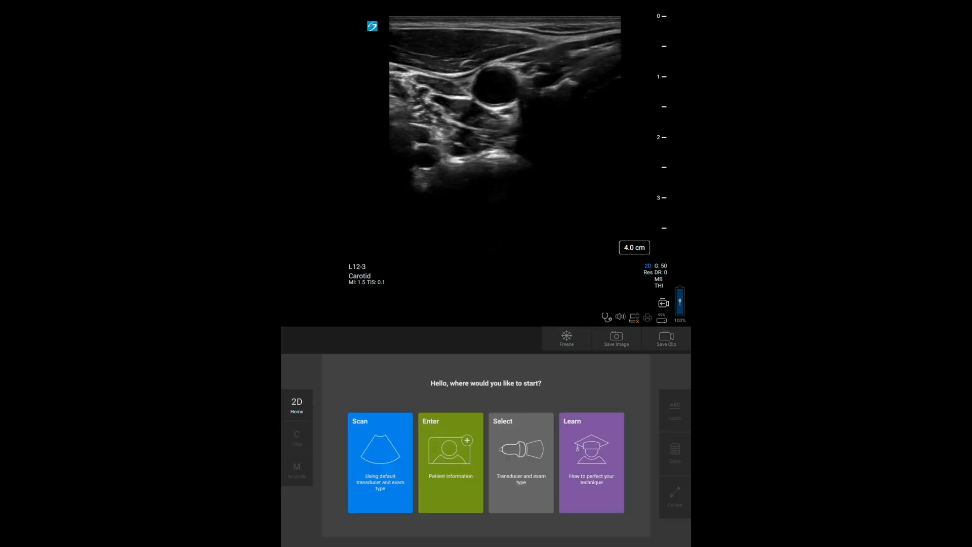